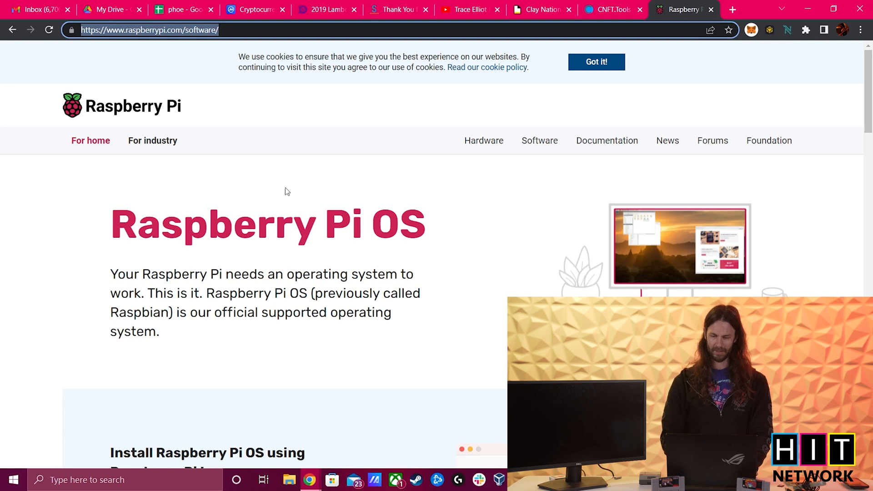
Step: Bring the Raspberry Pi Imager download section of raspberrypi.com into view
{"action": "scroll", "scroll_direction": "down", "scroll_amount": 3}
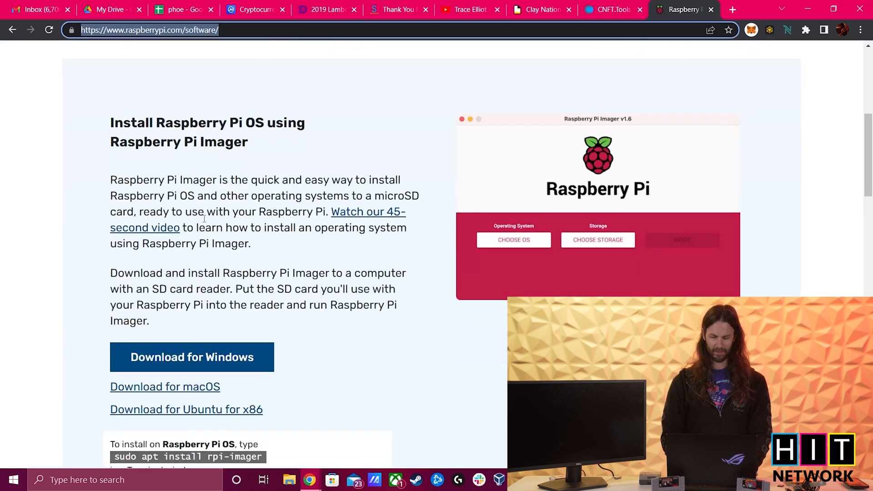
{"action": "mouse_move", "coordinate": [493, 215]}
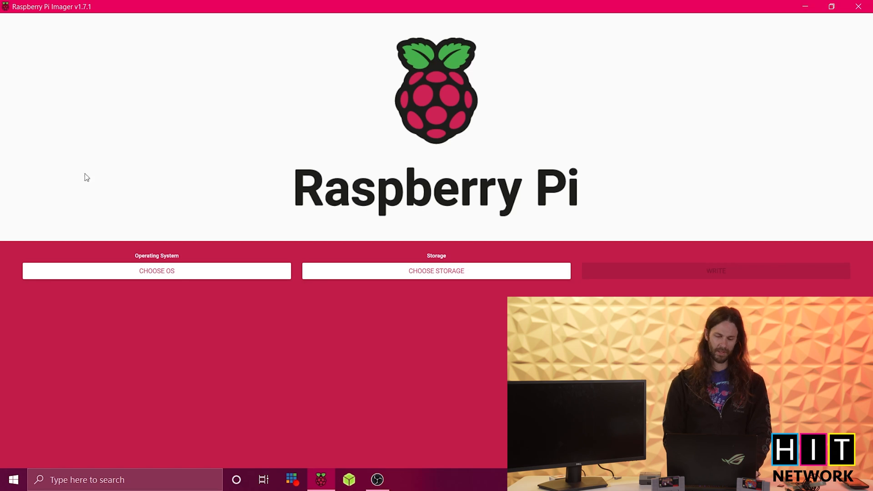
Step: Choose RetroPie 4.8 (RPI 4/400) from the Emulation and game OS list as the system
{"action": "left_click", "coordinate": [157, 271]}
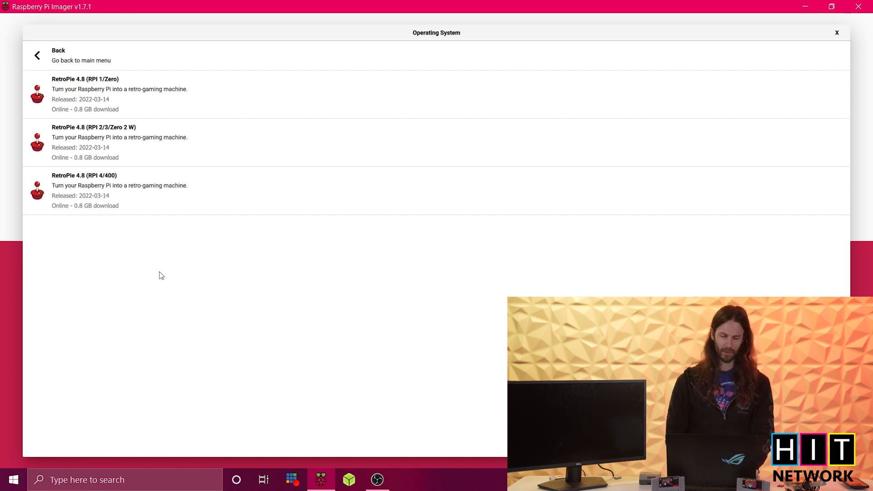
{"action": "left_click", "coordinate": [81, 55]}
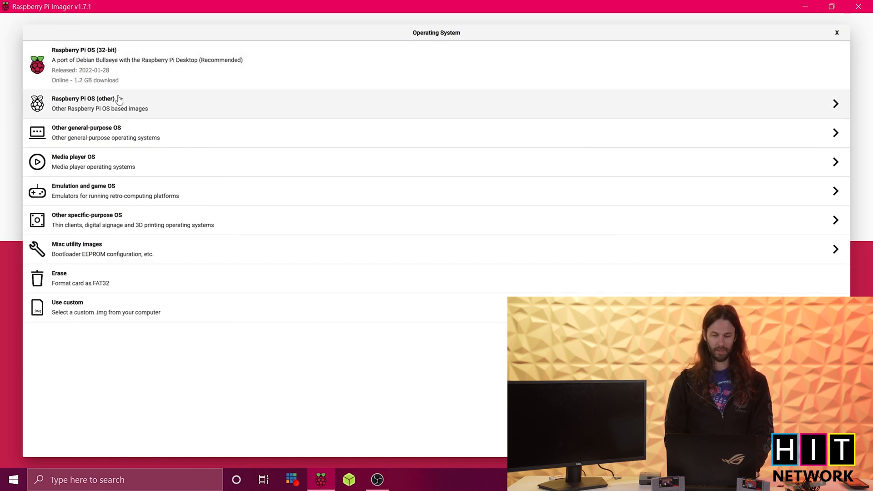
{"action": "mouse_move", "coordinate": [111, 200]}
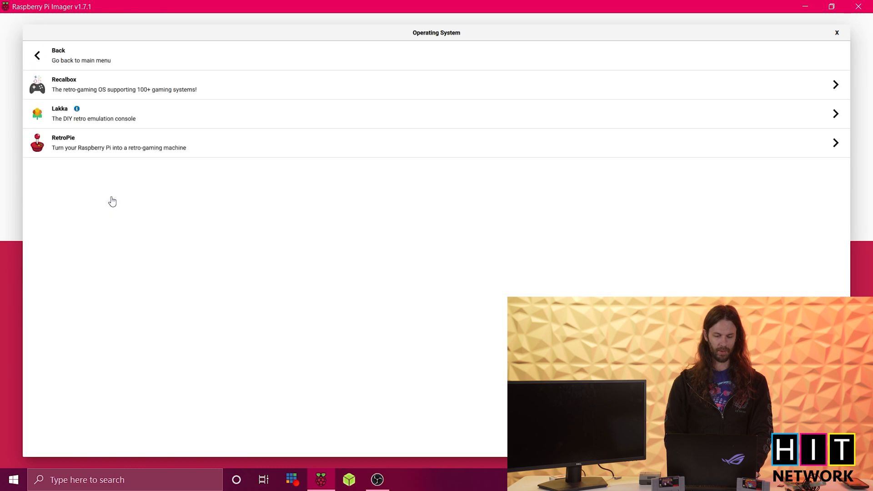
{"action": "mouse_move", "coordinate": [81, 153]}
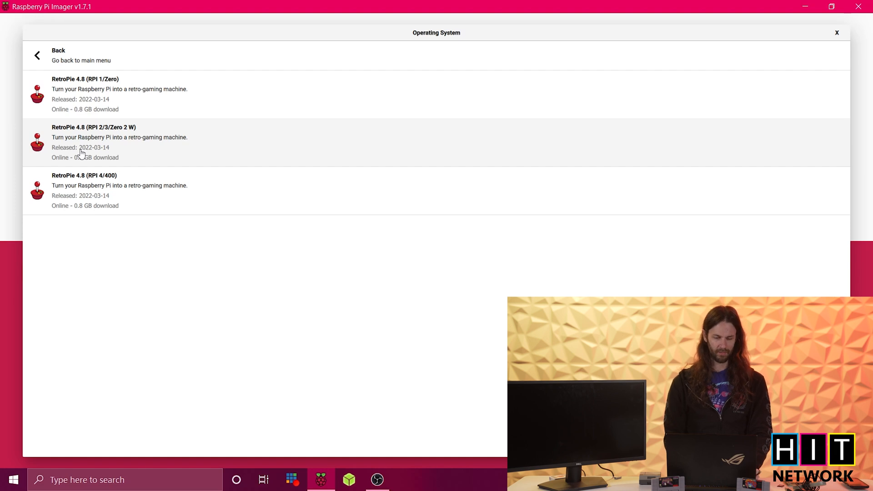
{"action": "mouse_move", "coordinate": [106, 200]}
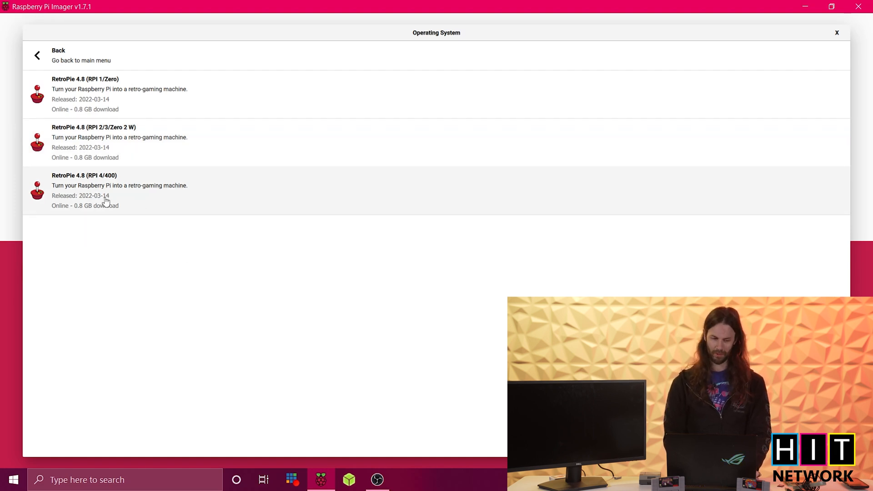
{"action": "left_click", "coordinate": [120, 190]}
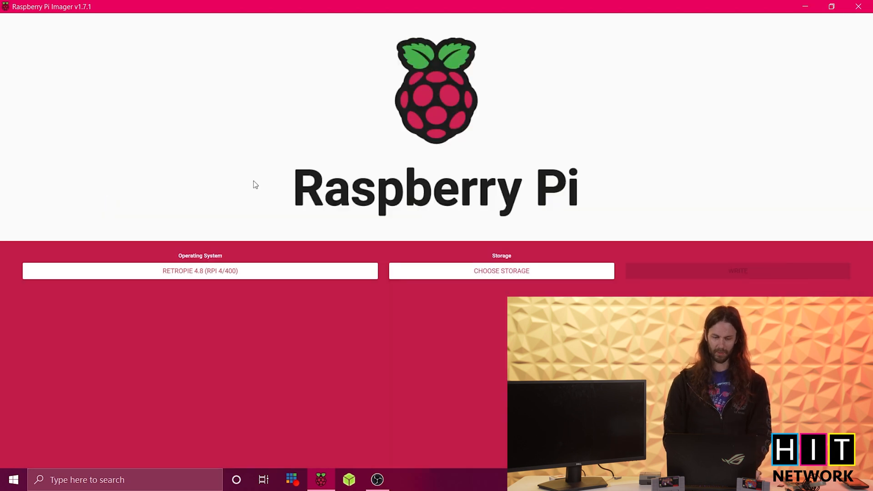
Step: Select the Mass Storage Device USB drive as target and request writing the image
{"action": "left_click", "coordinate": [500, 271]}
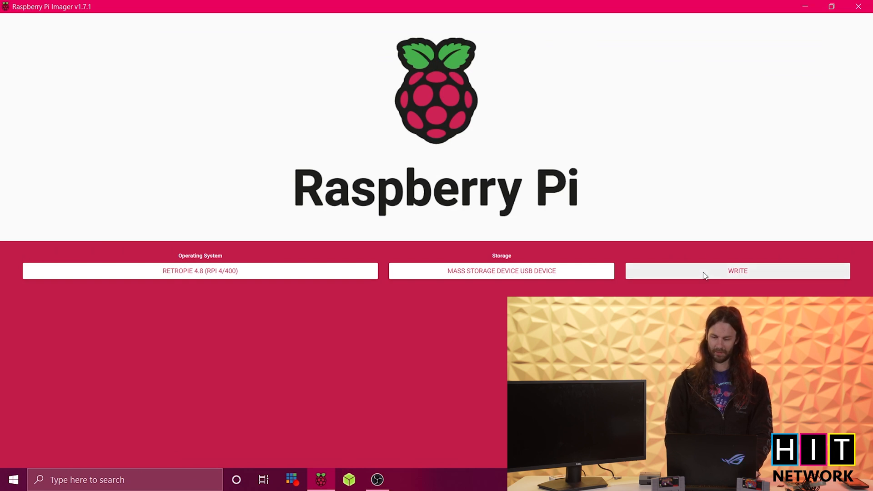
{"action": "left_click", "coordinate": [737, 271]}
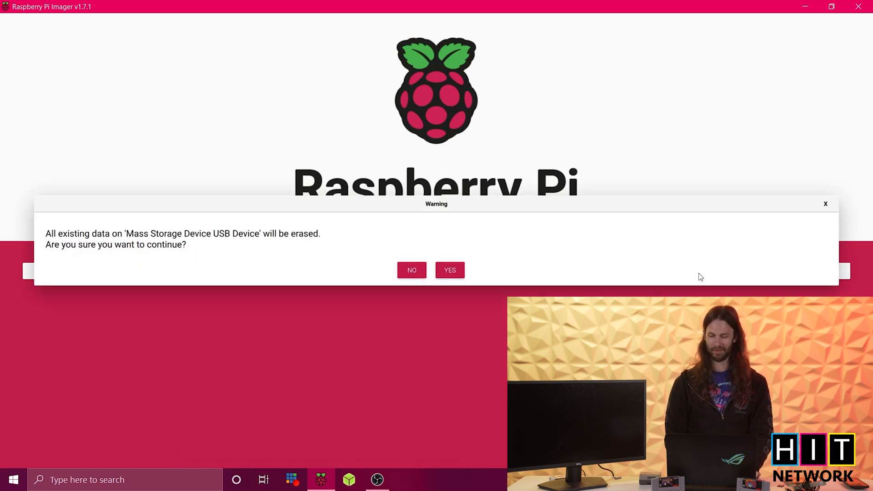
{"action": "mouse_move", "coordinate": [165, 253]}
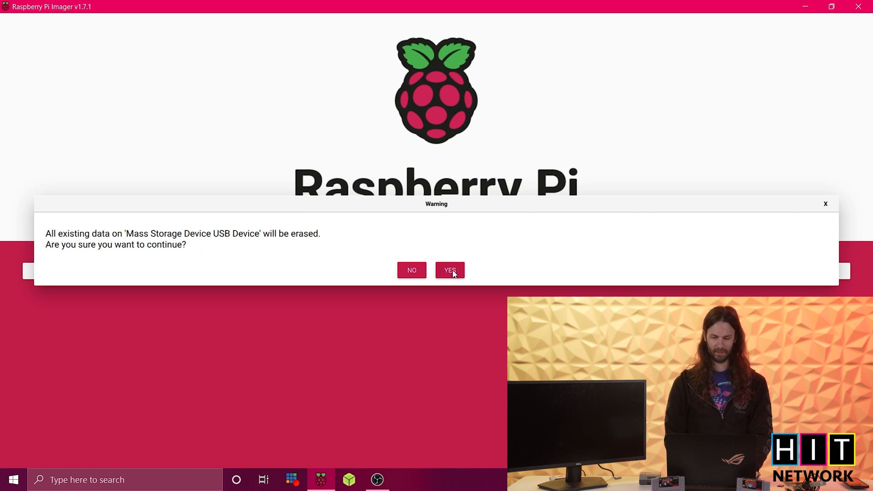
Step: Confirm erasing the USB drive so RetroPie 4.8 is written until Write Successful appears
{"action": "left_click", "coordinate": [449, 270]}
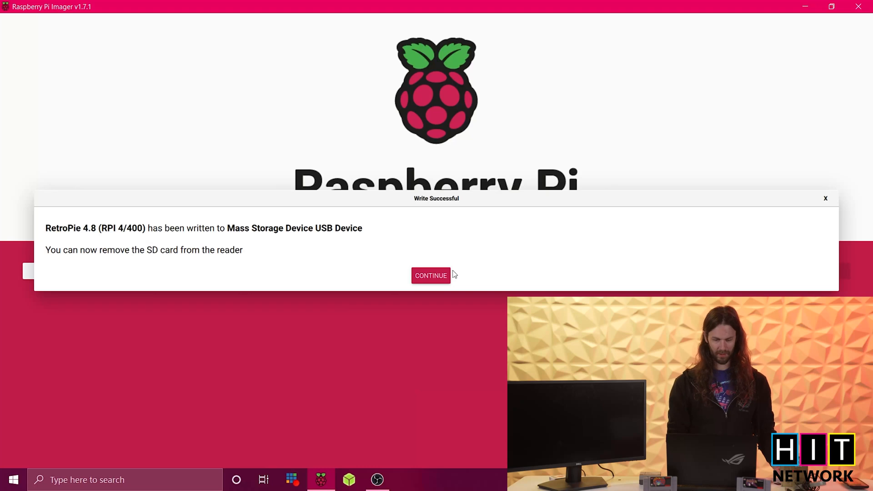
{"action": "left_click", "coordinate": [430, 275]}
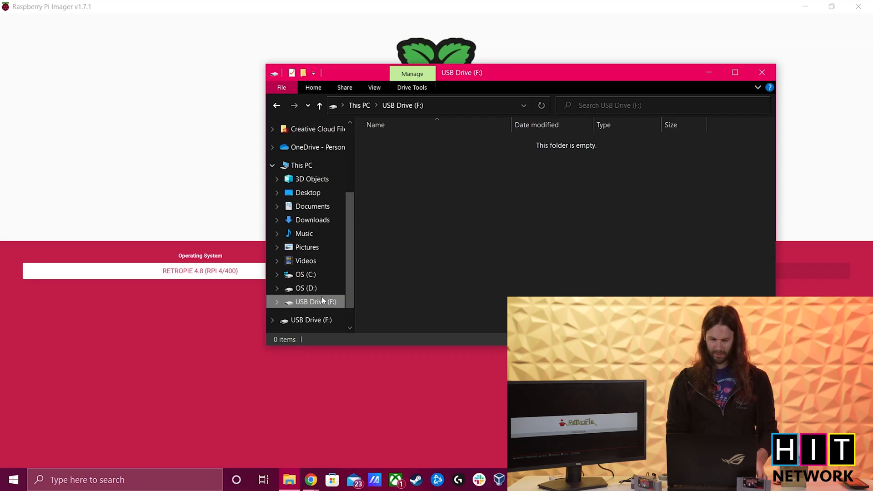
Step: Create a new folder named retropie on USB Drive (F:) and close the drive window
{"action": "right_click", "coordinate": [450, 206]}
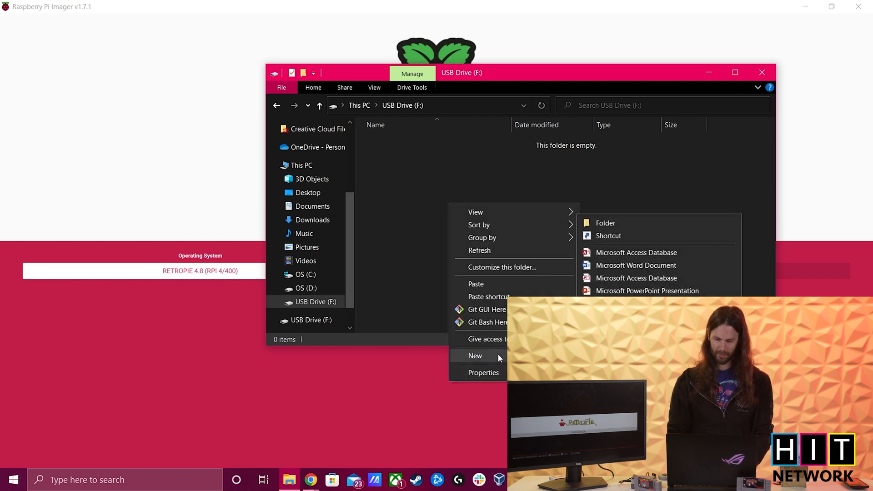
{"action": "left_click", "coordinate": [606, 223]}
{"action": "type", "text": "retropie"}
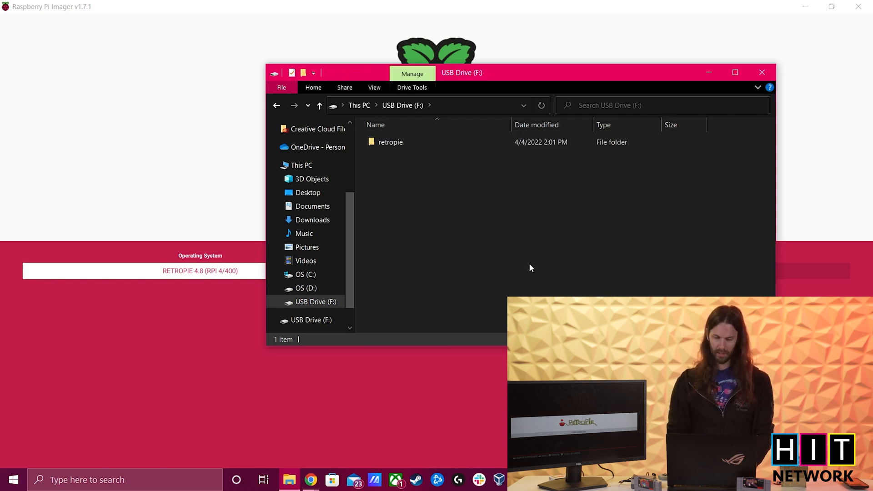
{"action": "mouse_move", "coordinate": [820, 46]}
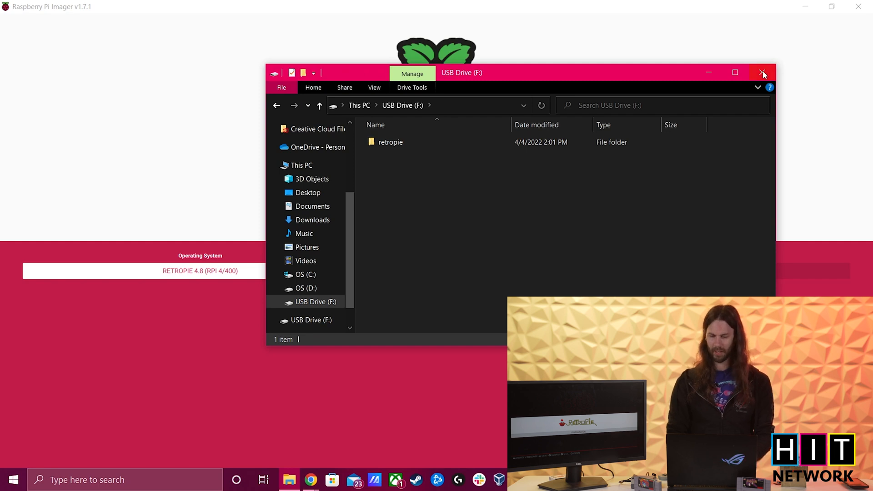
{"action": "mouse_move", "coordinate": [763, 72]}
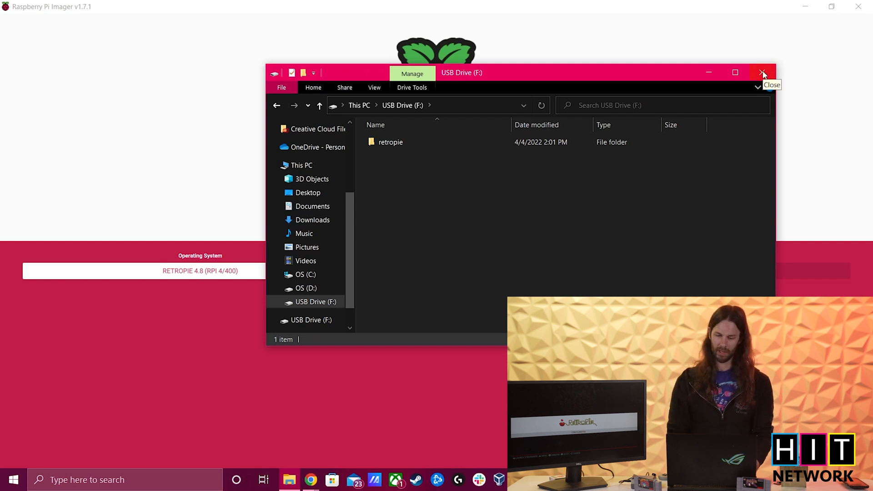
{"action": "left_click", "coordinate": [763, 73]}
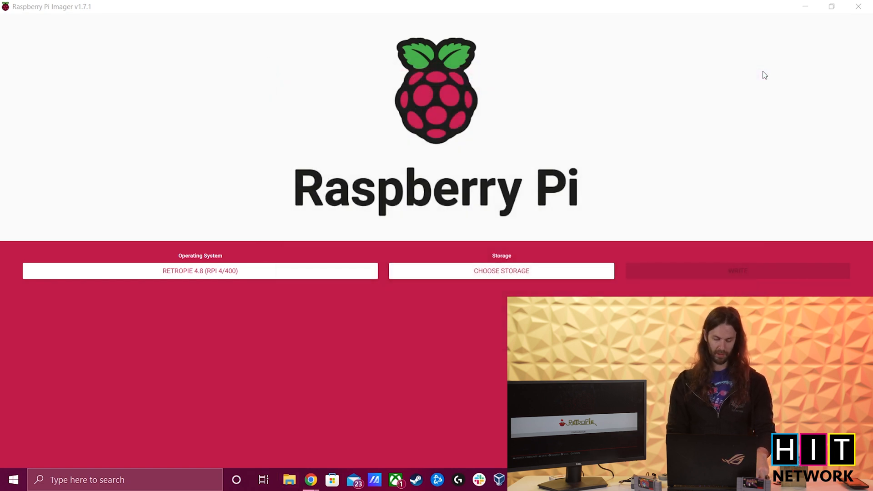
{"action": "mouse_move", "coordinate": [296, 469]}
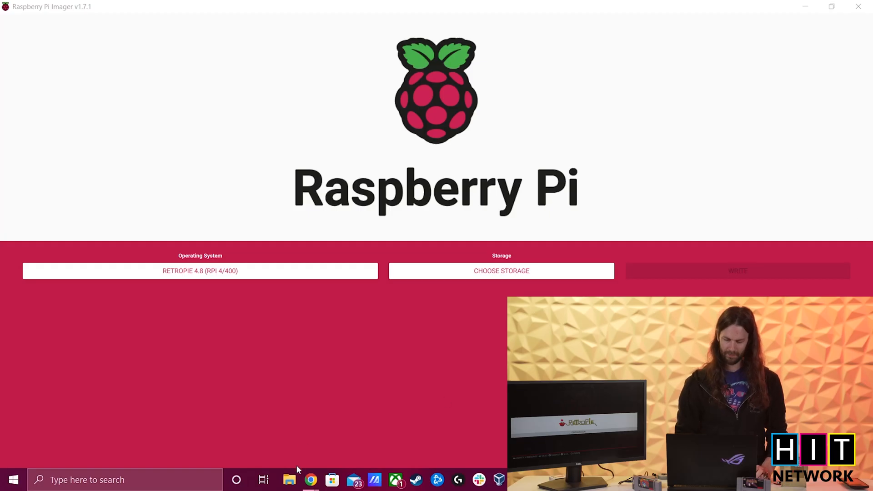
{"action": "left_click", "coordinate": [288, 479]}
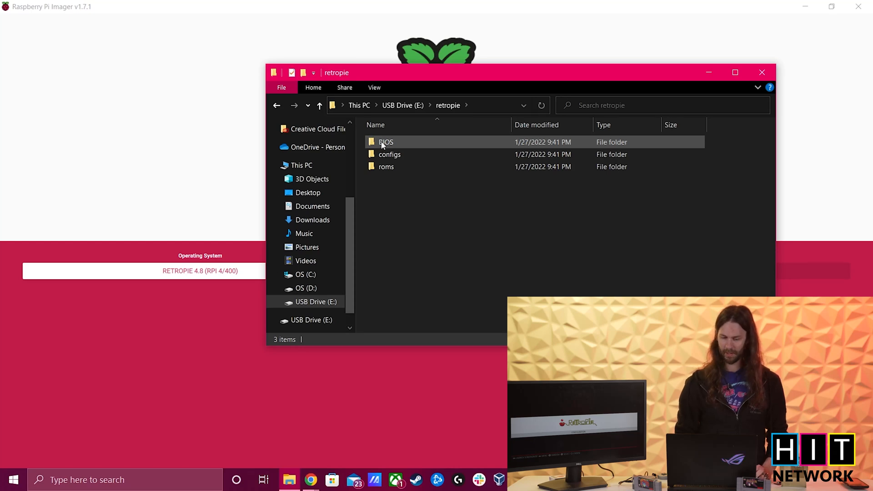
{"action": "mouse_move", "coordinate": [385, 166]}
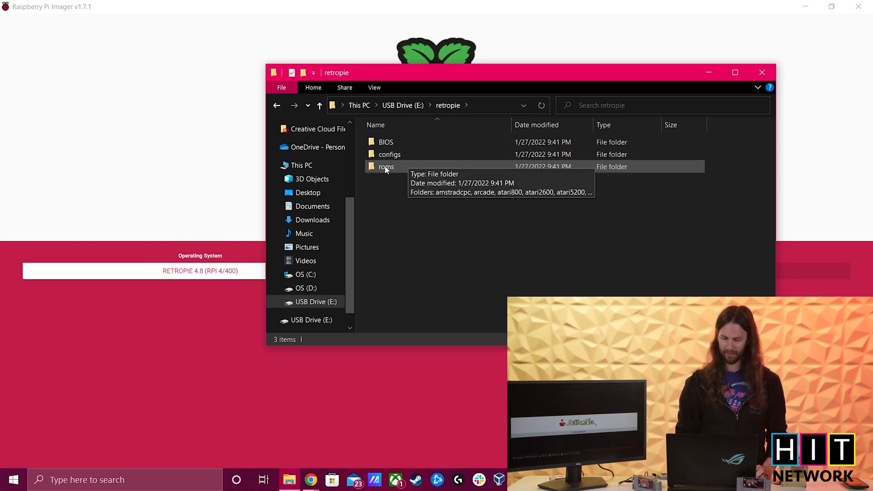
Step: Enter the roms folder inside retropie on USB Drive (E:), listing its 32 system subfolders
{"action": "double_click", "coordinate": [385, 166]}
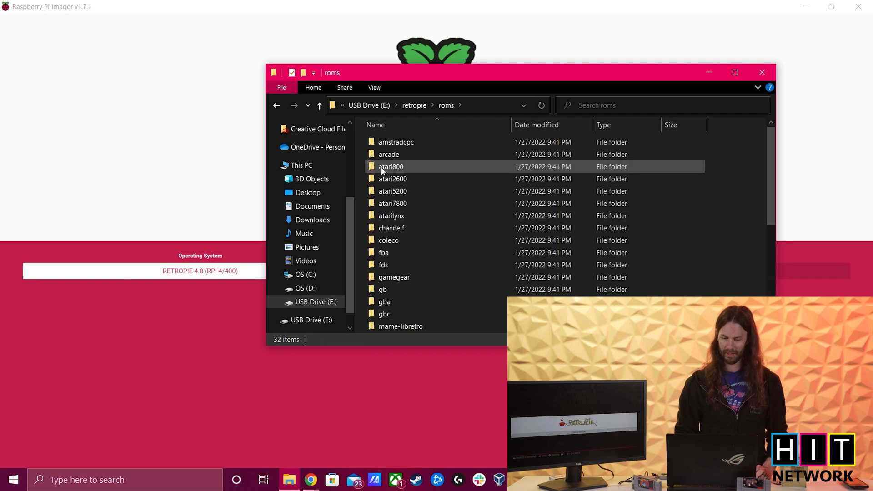
Step: Scroll through the roms system folders such as amstradcpc and arcade, then close File Explorer
{"action": "scroll", "scroll_direction": "down", "scroll_amount": 3}
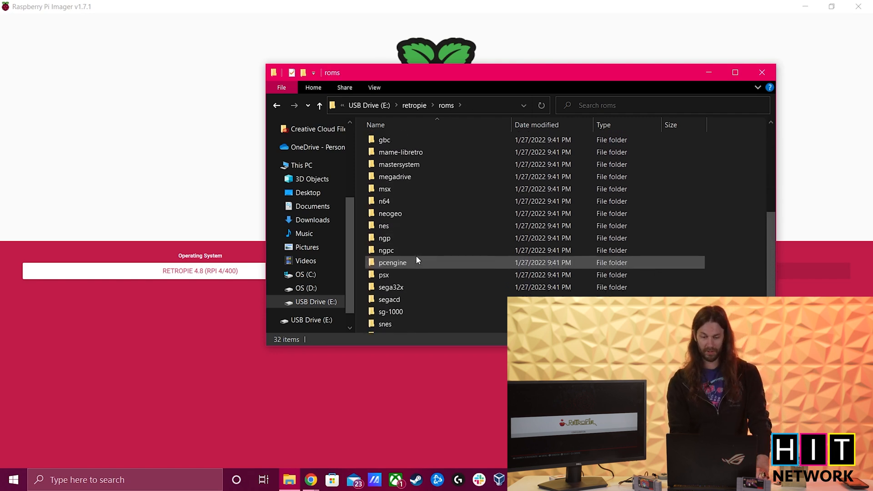
{"action": "scroll", "scroll_direction": "down", "scroll_amount": 3}
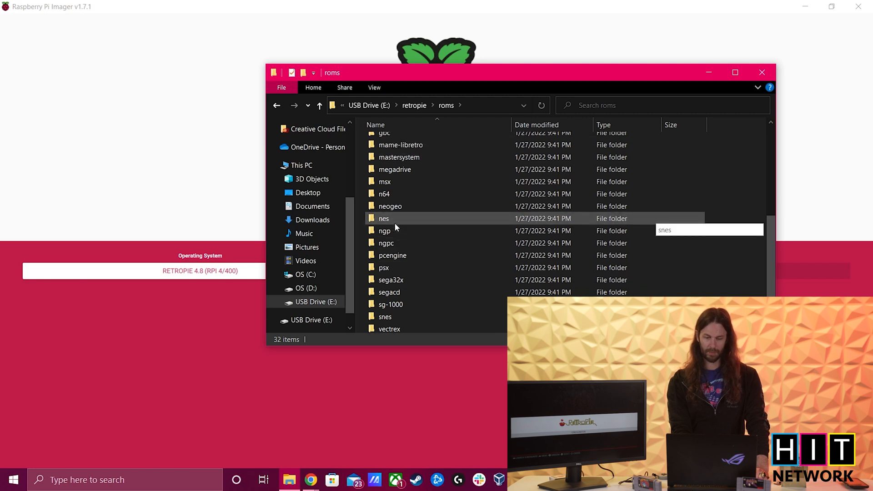
{"action": "scroll", "scroll_direction": "up", "scroll_amount": 3}
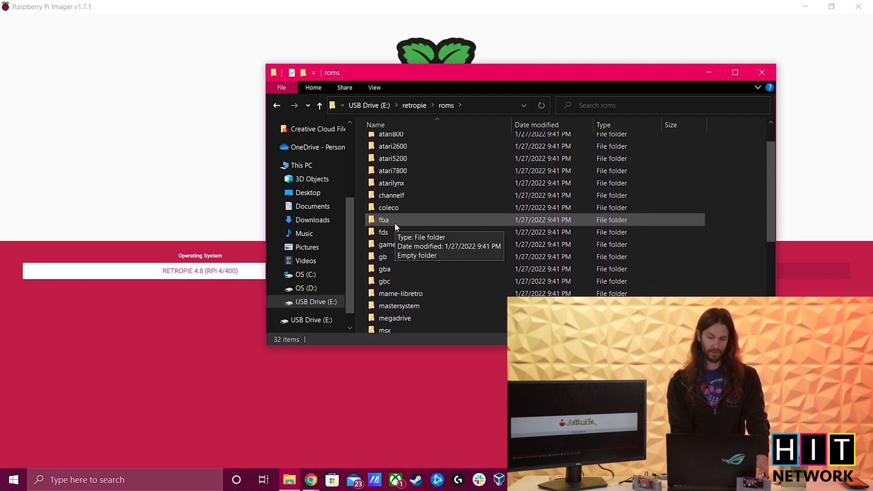
{"action": "scroll", "scroll_direction": "up", "scroll_amount": 3}
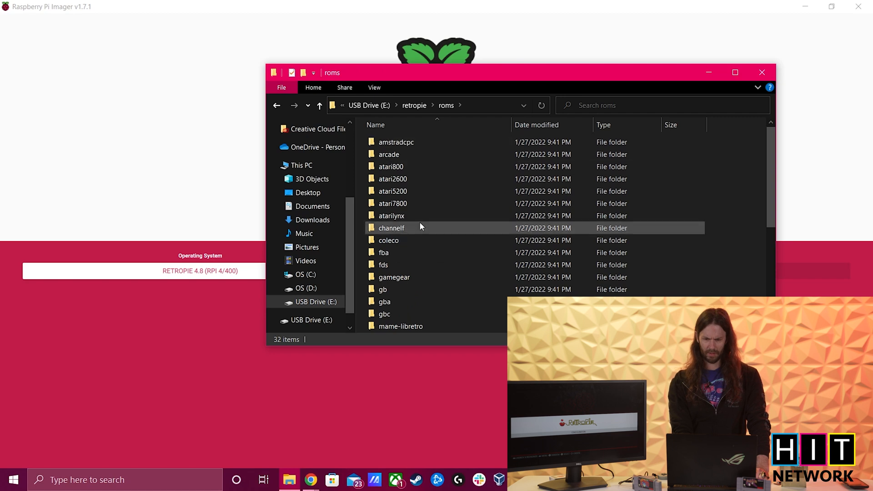
{"action": "scroll", "scroll_direction": "down", "scroll_amount": 3}
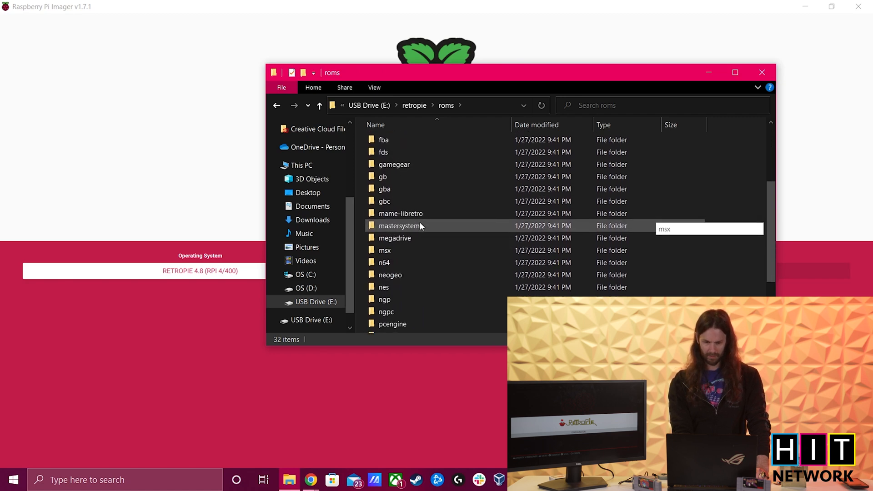
{"action": "scroll", "scroll_direction": "down", "scroll_amount": 3}
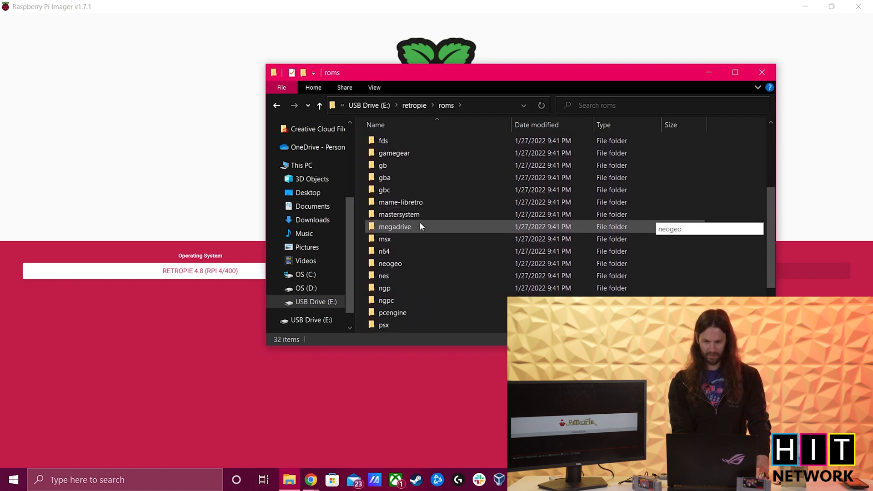
{"action": "scroll", "scroll_direction": "down", "scroll_amount": 3}
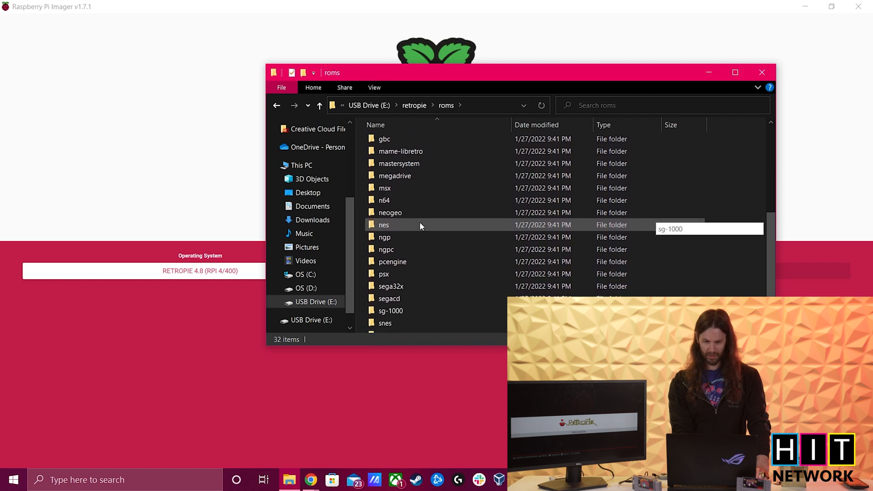
{"action": "scroll", "scroll_direction": "down", "scroll_amount": 3}
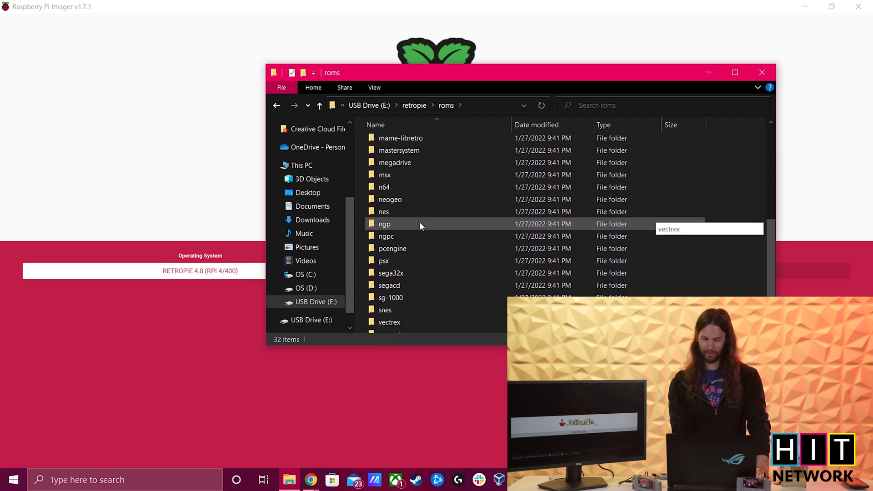
{"action": "scroll", "scroll_direction": "down", "scroll_amount": 3}
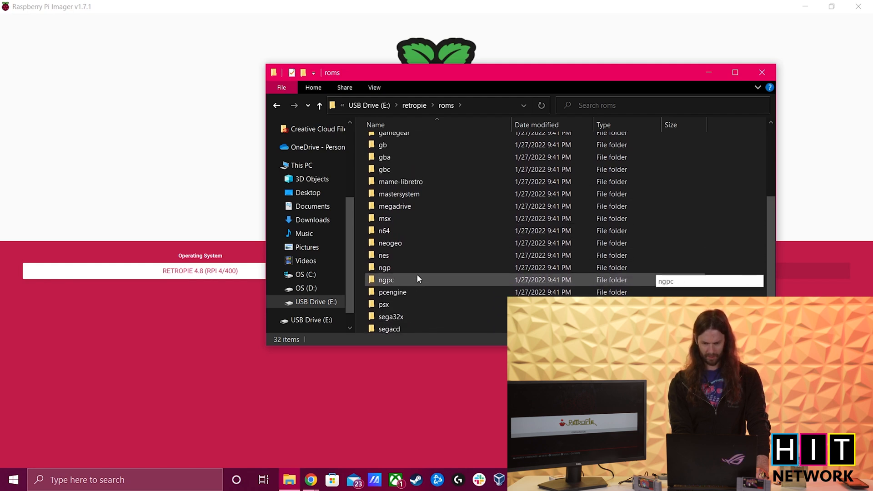
{"action": "scroll", "scroll_direction": "up", "scroll_amount": 3}
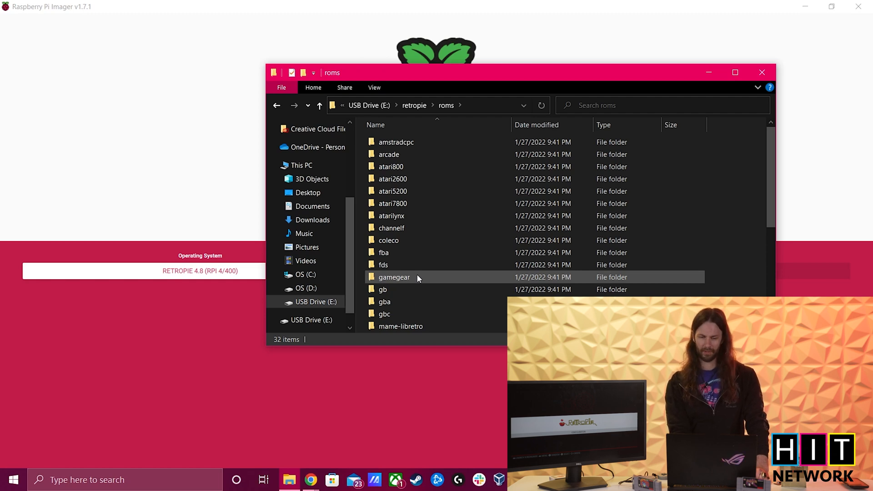
{"action": "scroll", "scroll_direction": "down", "scroll_amount": 3}
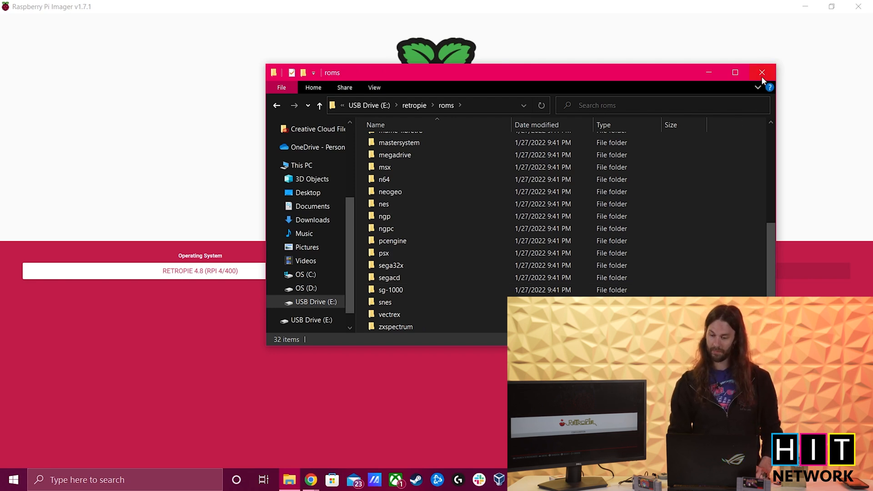
{"action": "left_click", "coordinate": [762, 72]}
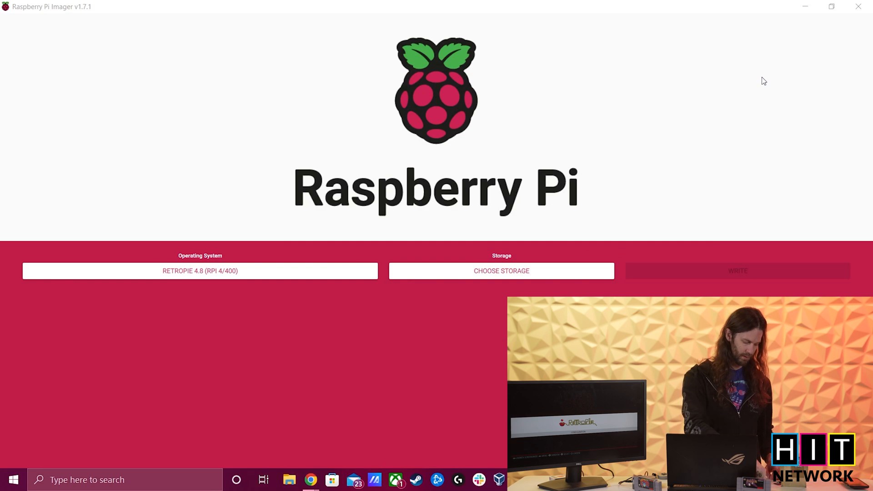